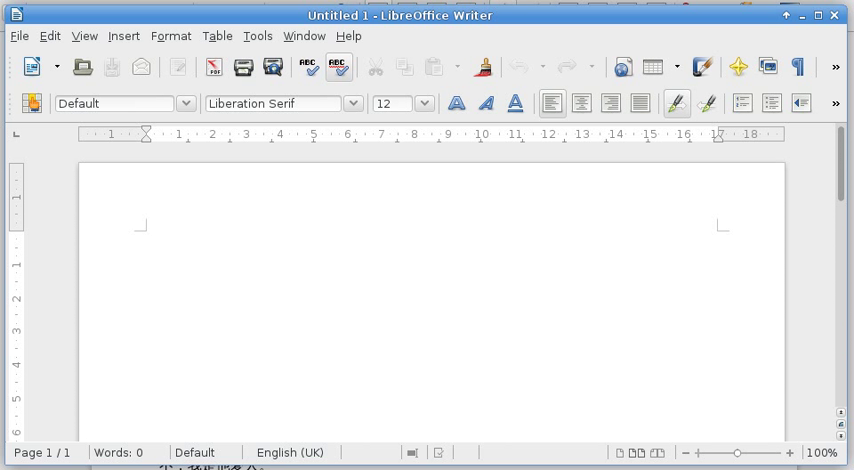
Step: Switch the keyboard to the Chinese pinyin input method
{"action": "left_click", "coordinate": [146, 237]}
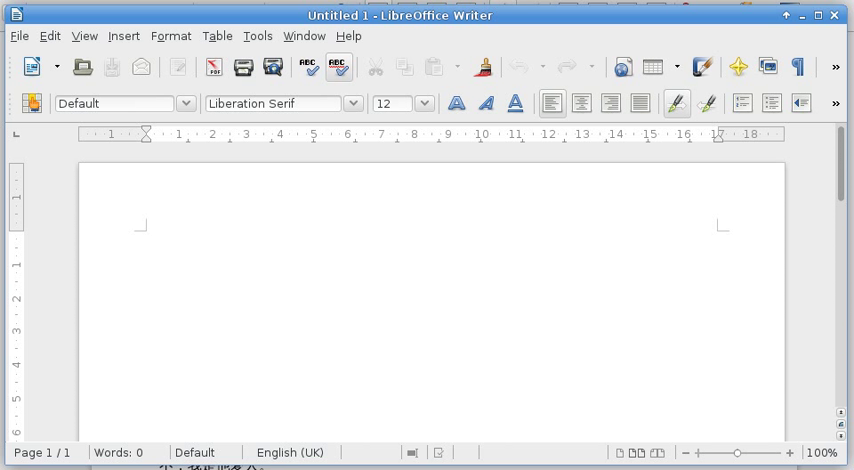
{"action": "left_click", "coordinate": [146, 238]}
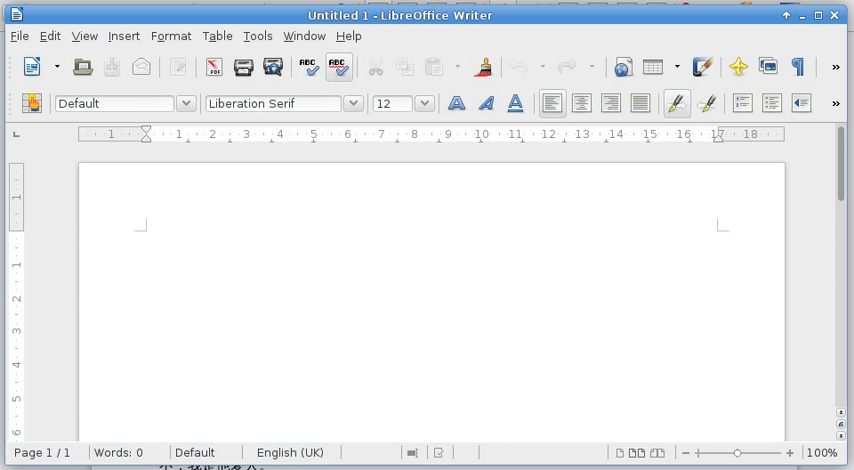
{"action": "left_click", "coordinate": [146, 238]}
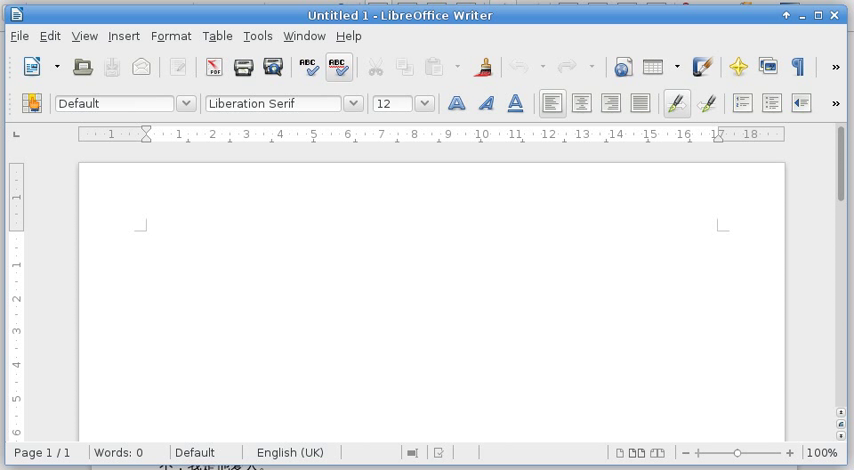
{"action": "left_click", "coordinate": [146, 238]}
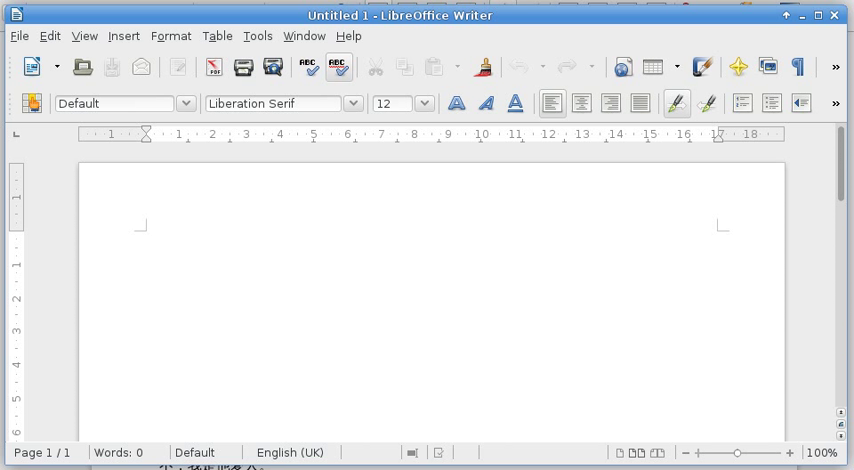
{"action": "left_click", "coordinate": [146, 237]}
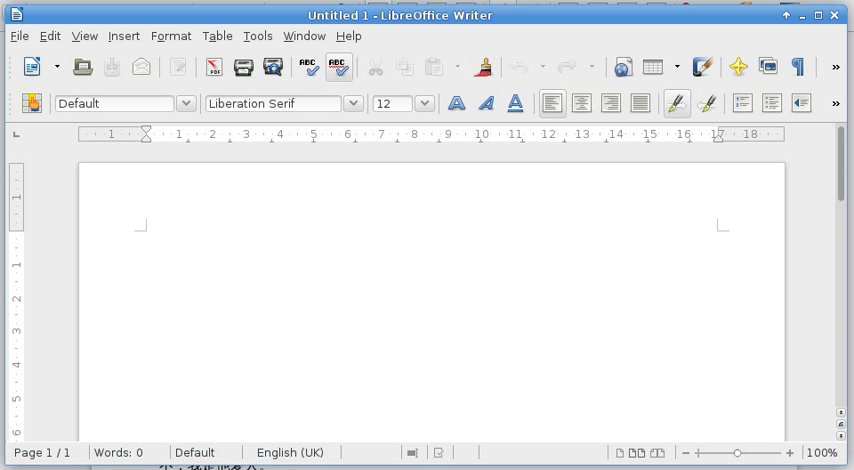
{"action": "left_click", "coordinate": [146, 238]}
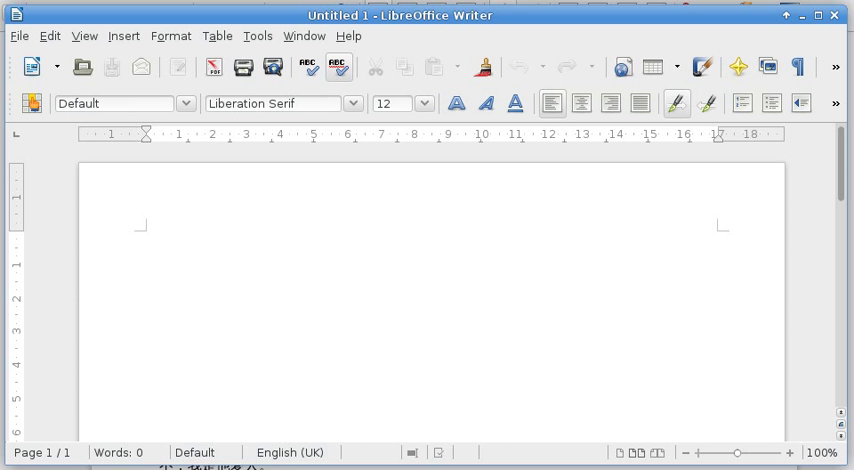
{"action": "left_click", "coordinate": [146, 238]}
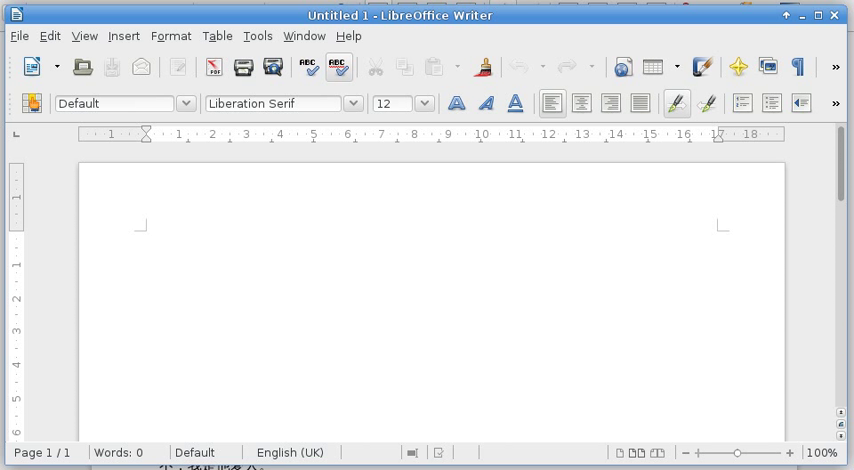
{"action": "left_click", "coordinate": [146, 238]}
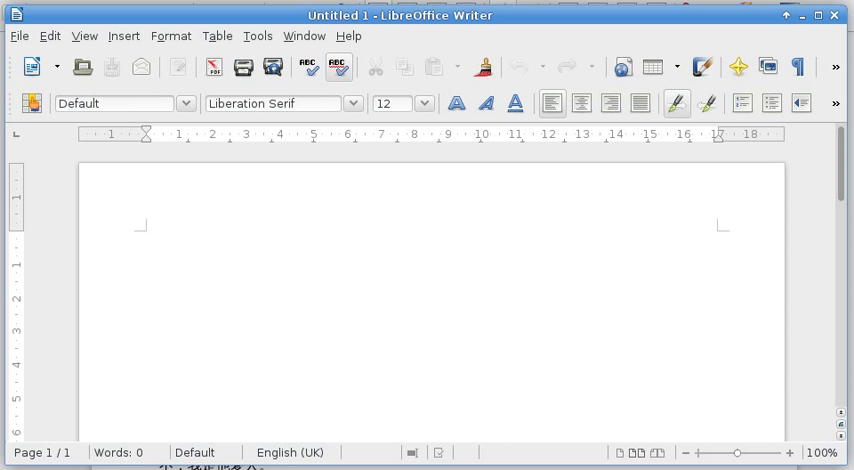
{"action": "left_click", "coordinate": [146, 237]}
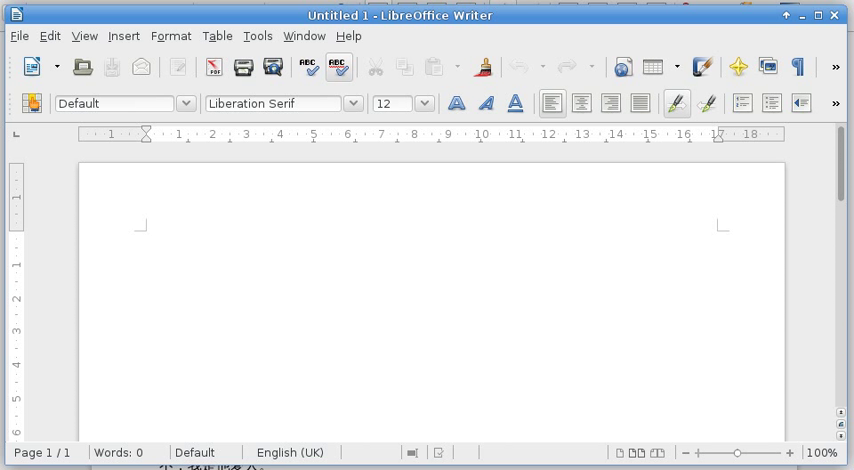
{"action": "left_click", "coordinate": [146, 237]}
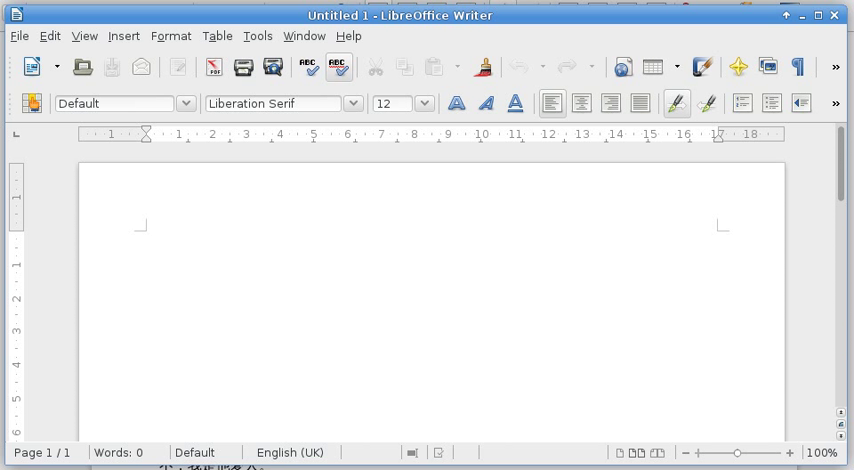
Step: Type zhongguo, 、, yindu and 。 in pinyin to produce 中国、印度。
{"action": "type", "text": "zhong"}
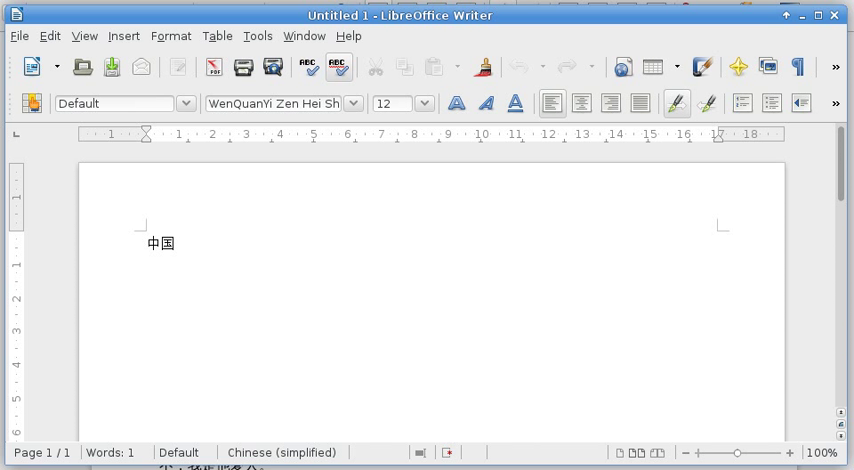
{"action": "type", "text": "、"}
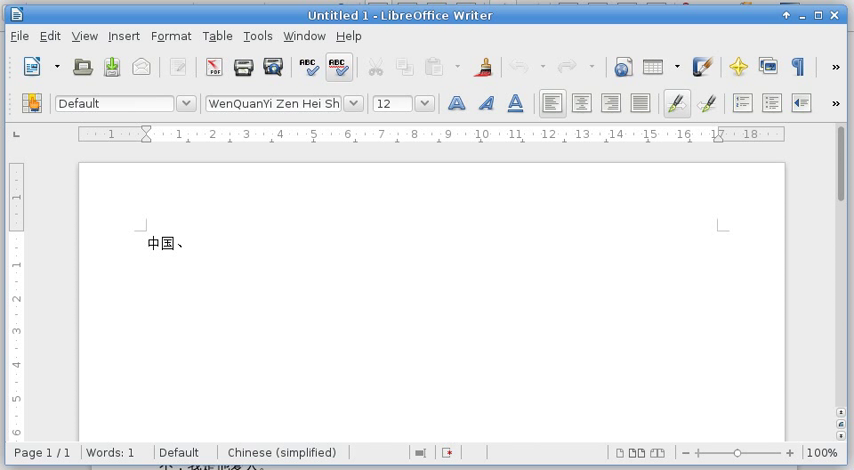
{"action": "type", "text": "yindu"}
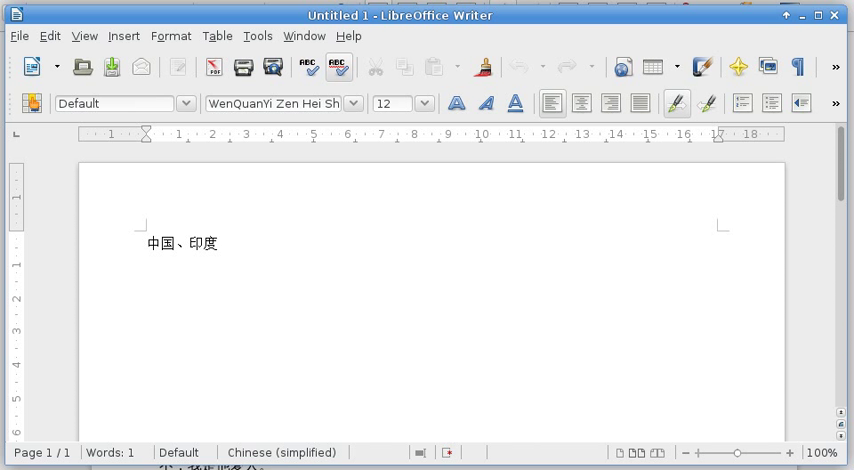
{"action": "type", "text": "。"}
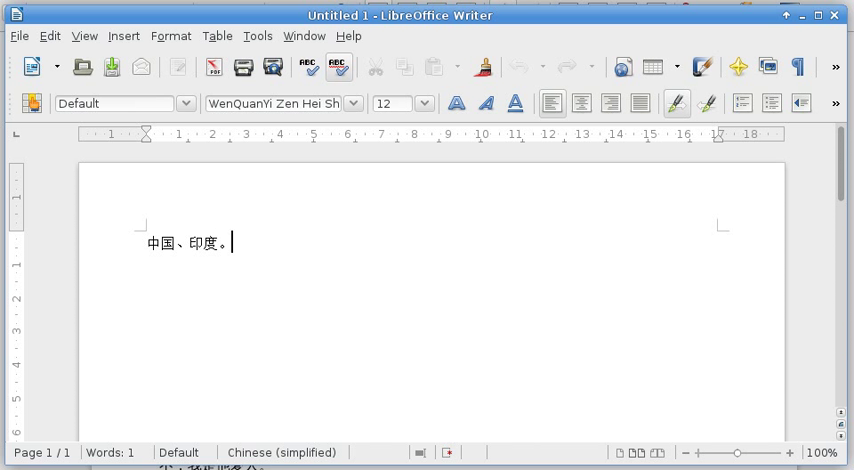
Step: Type wo shi yi ge wai xing ren in pinyin, confirming candidates to get 我是一个外星人。
{"action": "type", "text": "wo"}
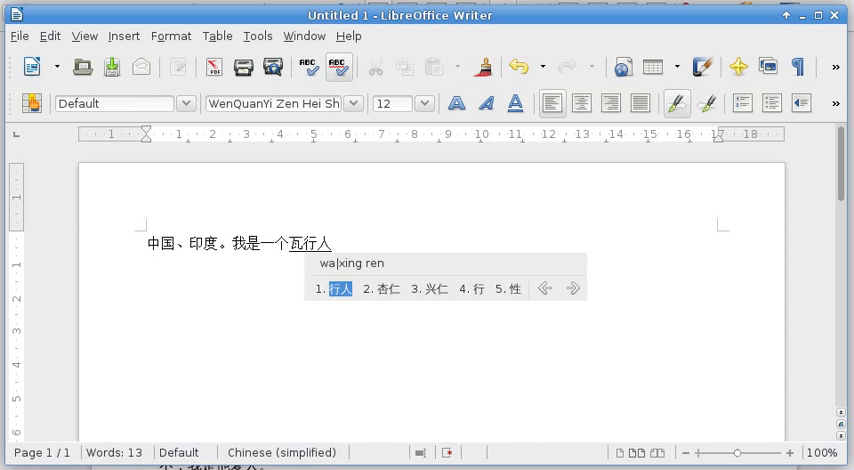
{"action": "key", "text": "BackSpace"}
{"action": "type", "text": "外星人。"}
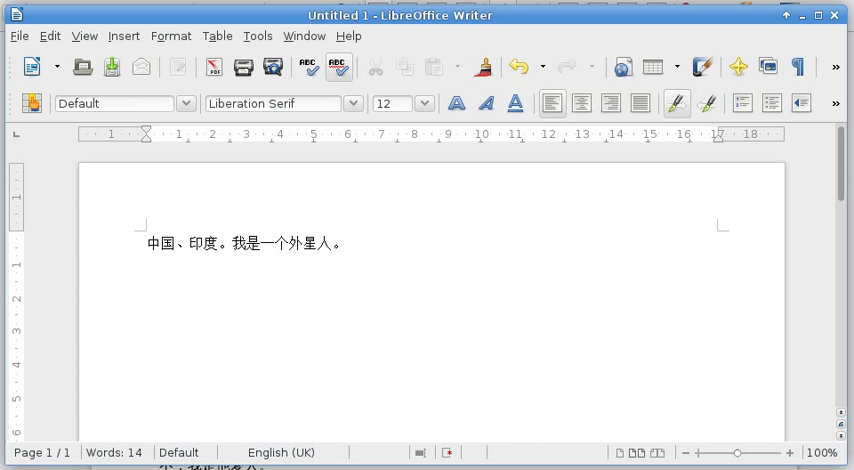
{"action": "key", "text": "Return"}
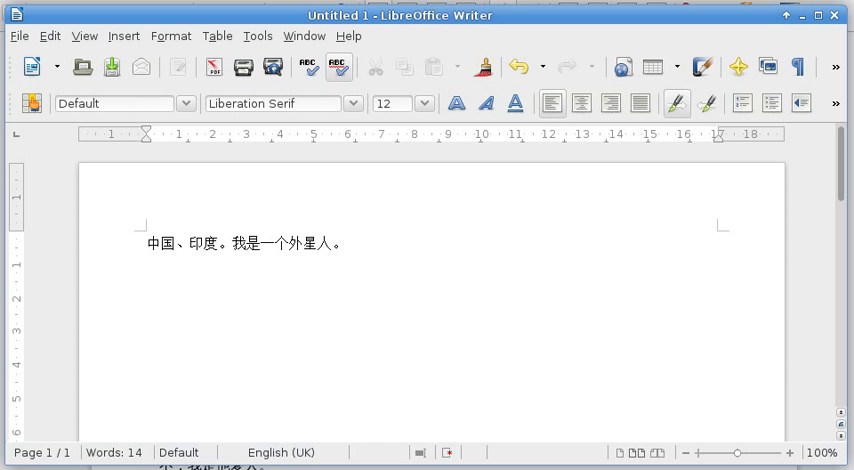
{"action": "key", "text": "Return"}
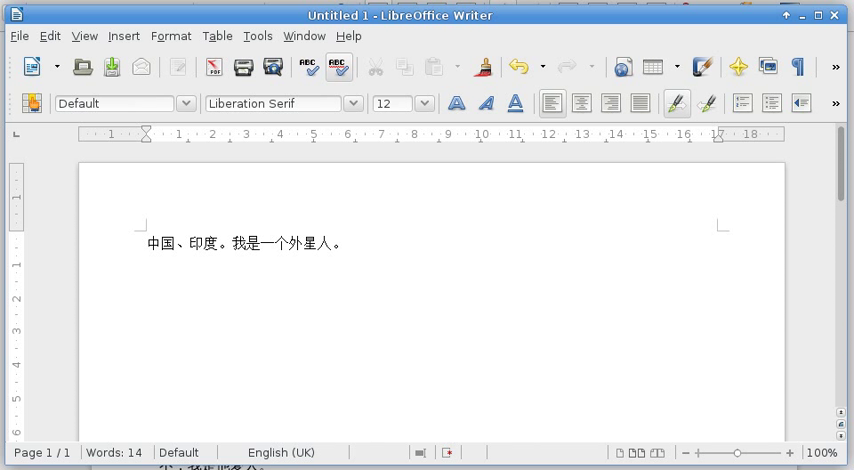
{"action": "key", "text": "Return"}
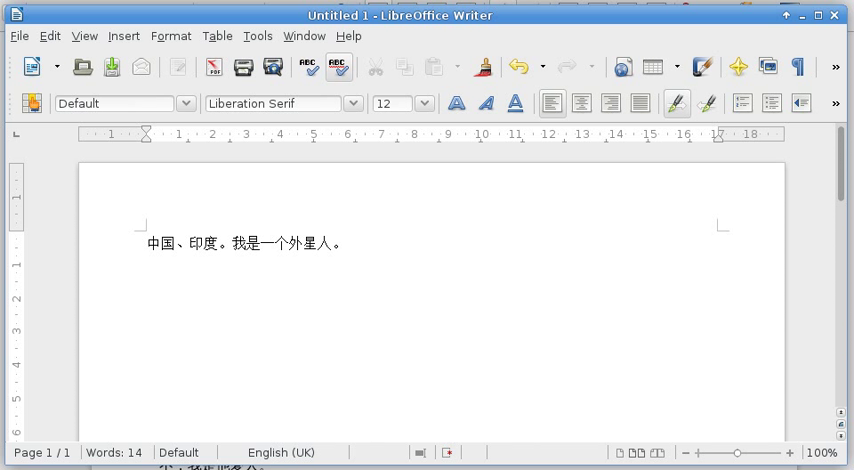
{"action": "key", "text": "Return"}
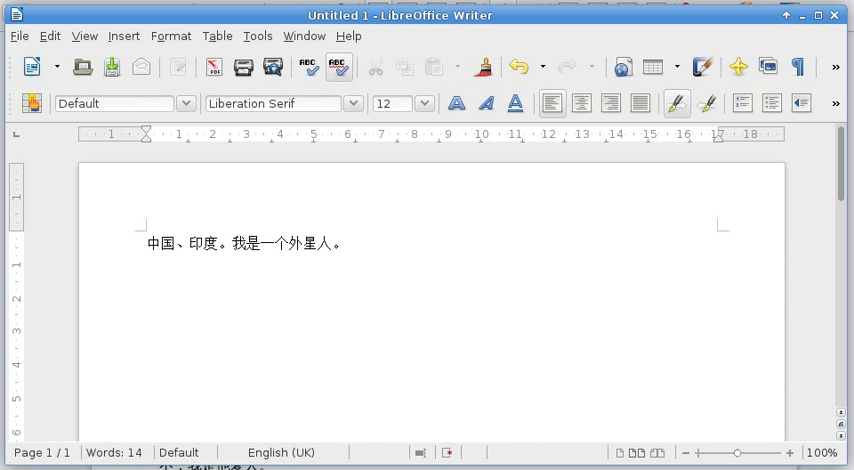
Step: Type the traditional line 中國、印度。我是一個外星人。 with Cangjie, labelling lines -倉頡 and -拼音
{"action": "type", "text": "中wi"}
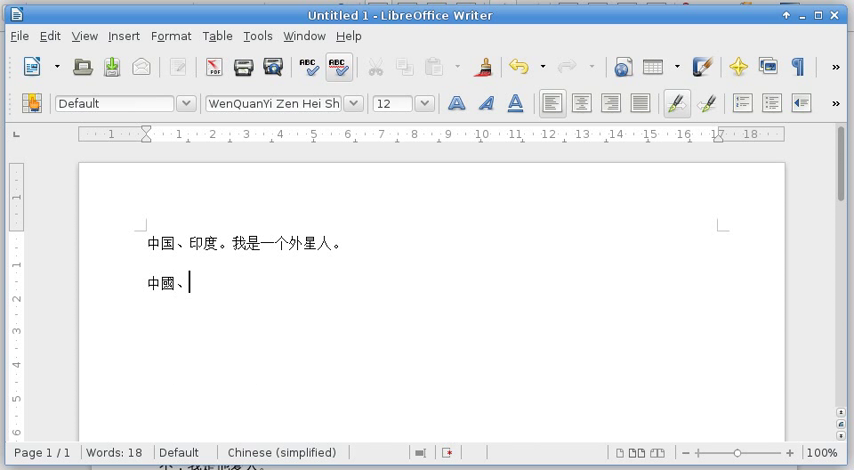
{"action": "type", "text": "hh"}
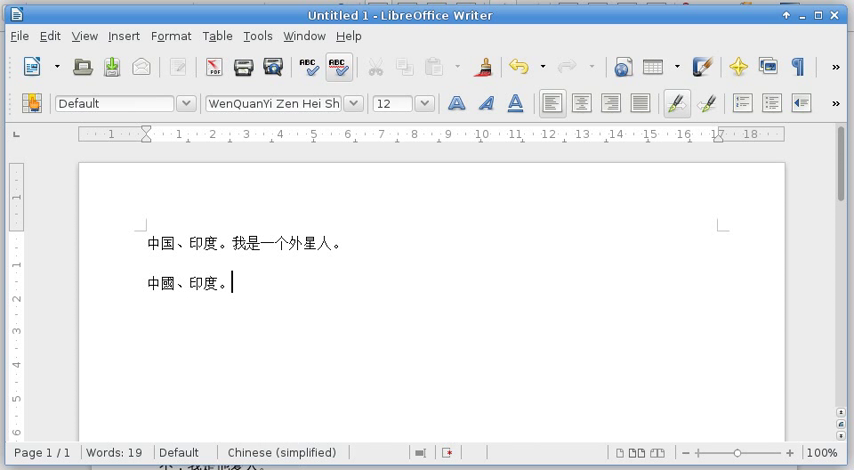
{"action": "type", "text": "hq"}
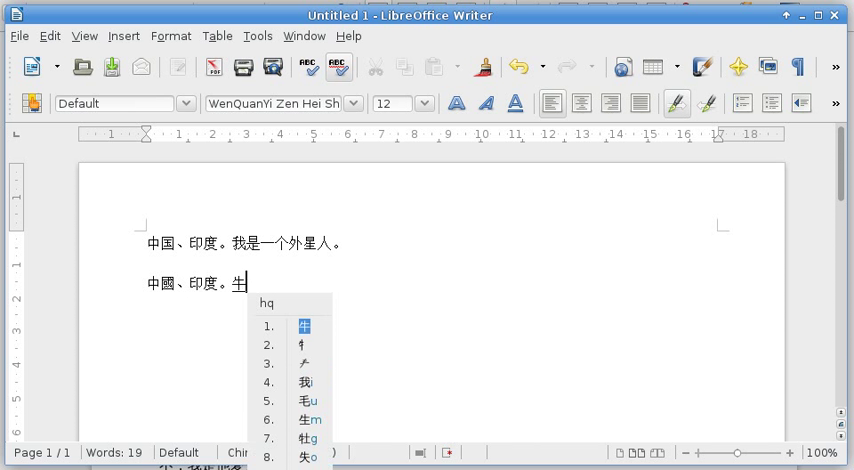
{"action": "type", "text": "我是一个"}
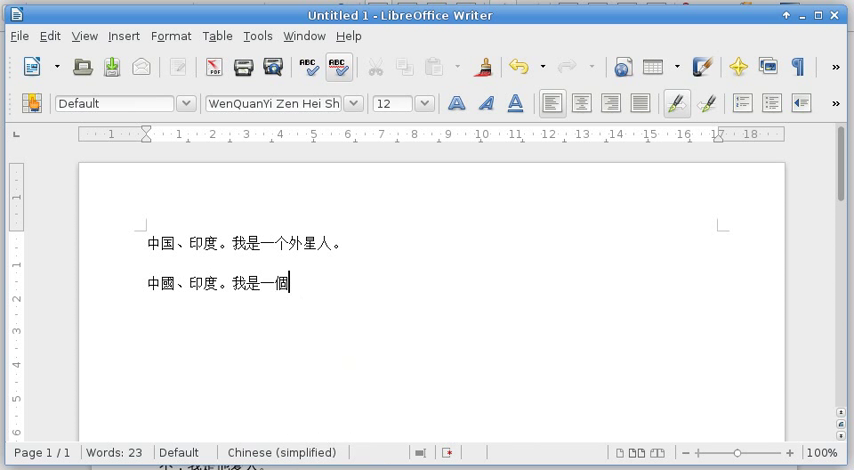
{"action": "type", "text": "外星人。-倉頡"}
{"action": "left_click", "coordinate": [252, 242]}
{"action": "type", "text": "-拼音"}
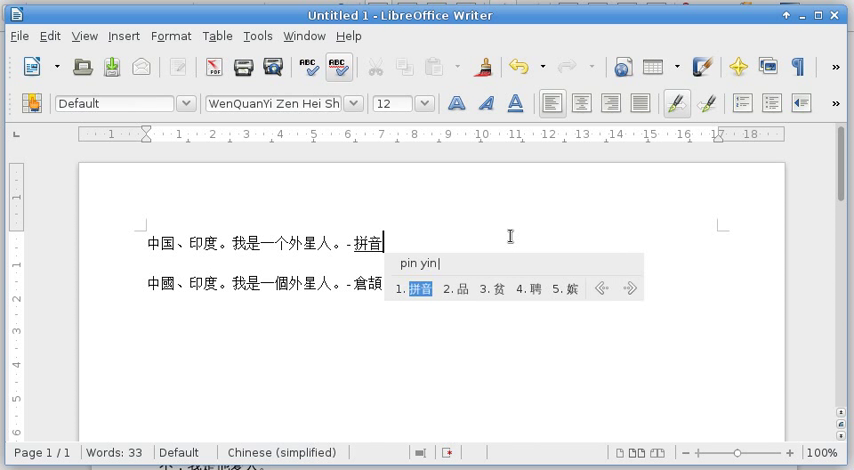
{"action": "key", "text": "Return"}
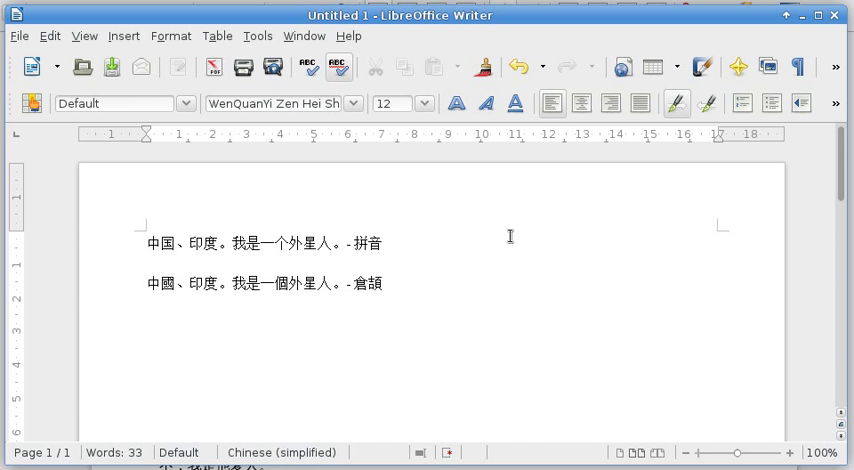
{"action": "left_click", "coordinate": [381, 242]}
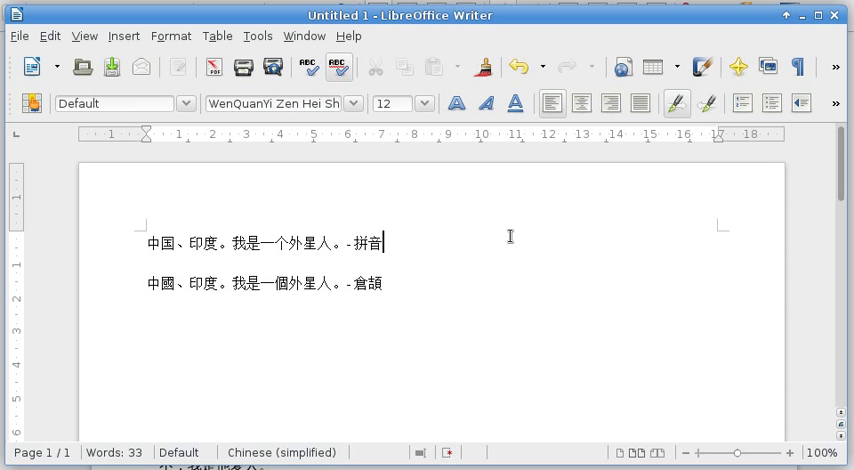